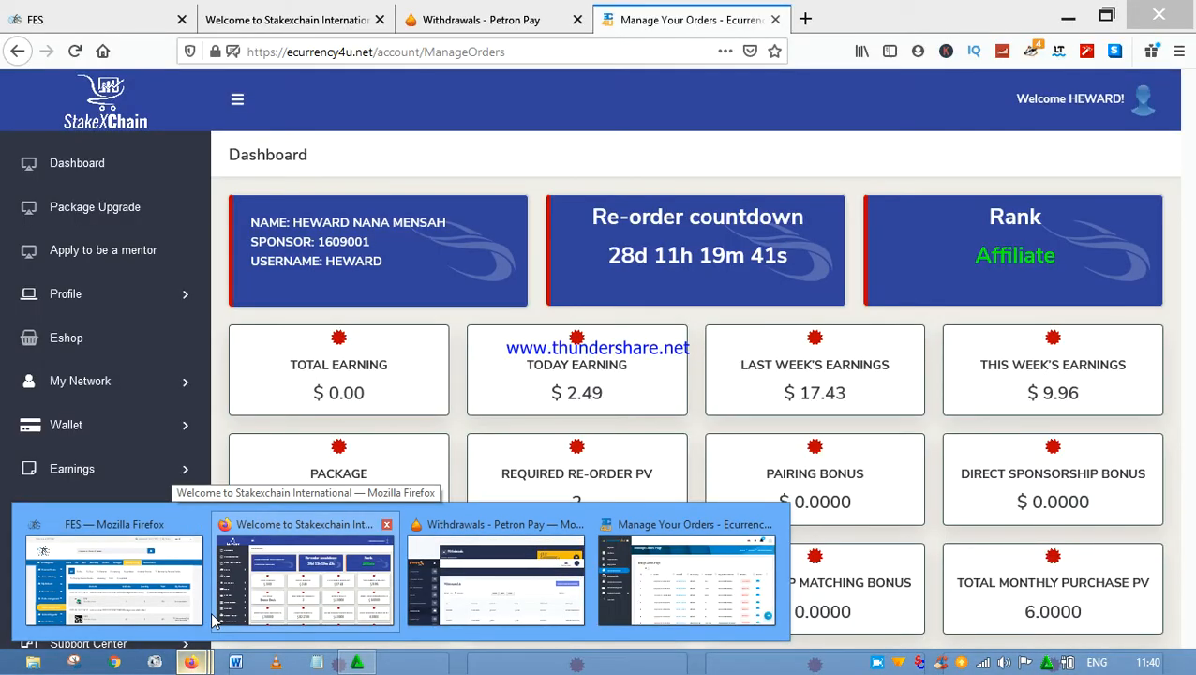
mouse_move(343, 598)
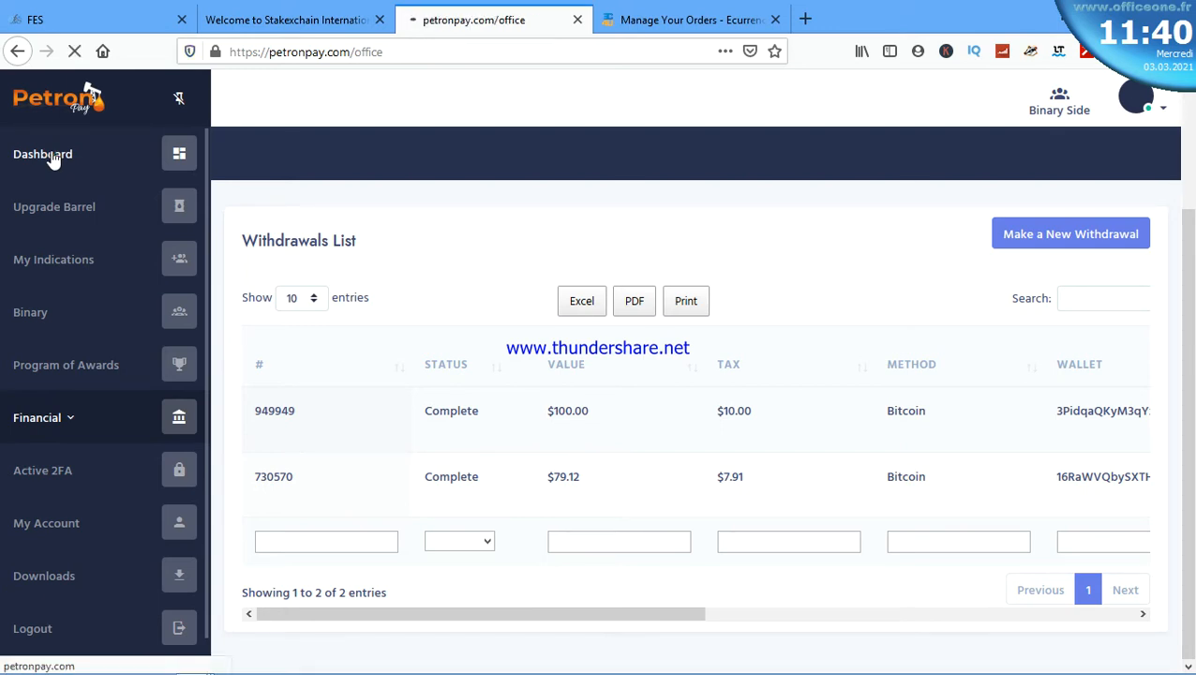
Go from the Petron Pay dashboard into the Financial section's Withdrawals list.
click(42, 154)
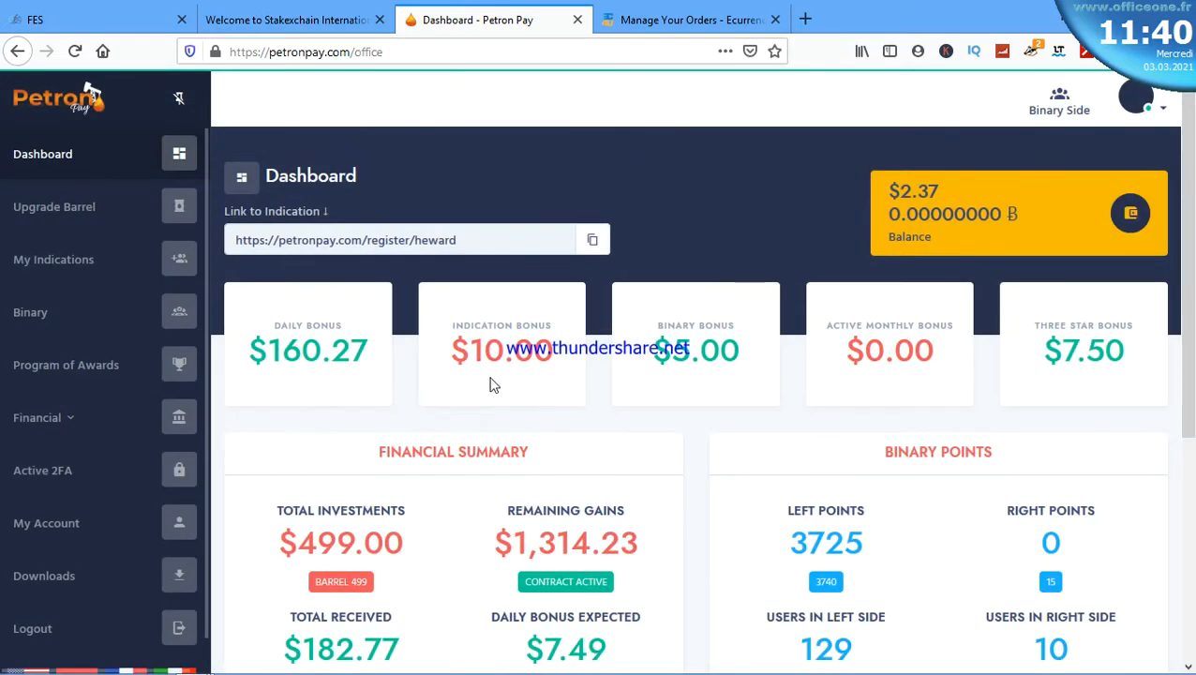
click(38, 417)
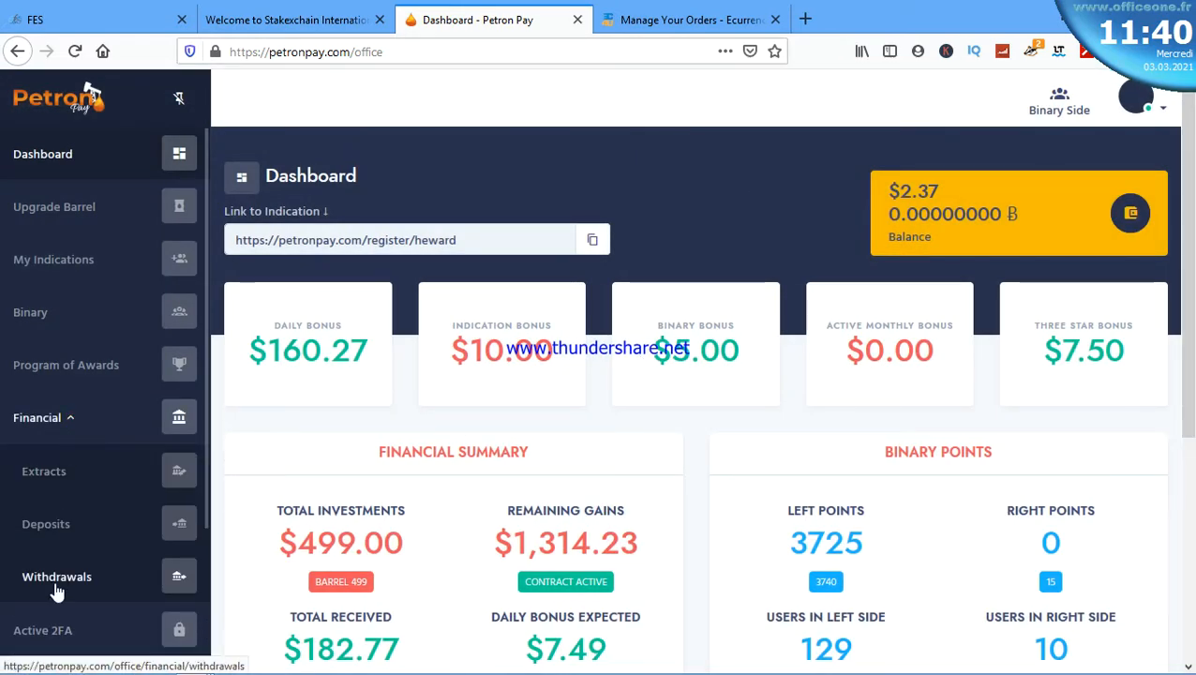
click(56, 576)
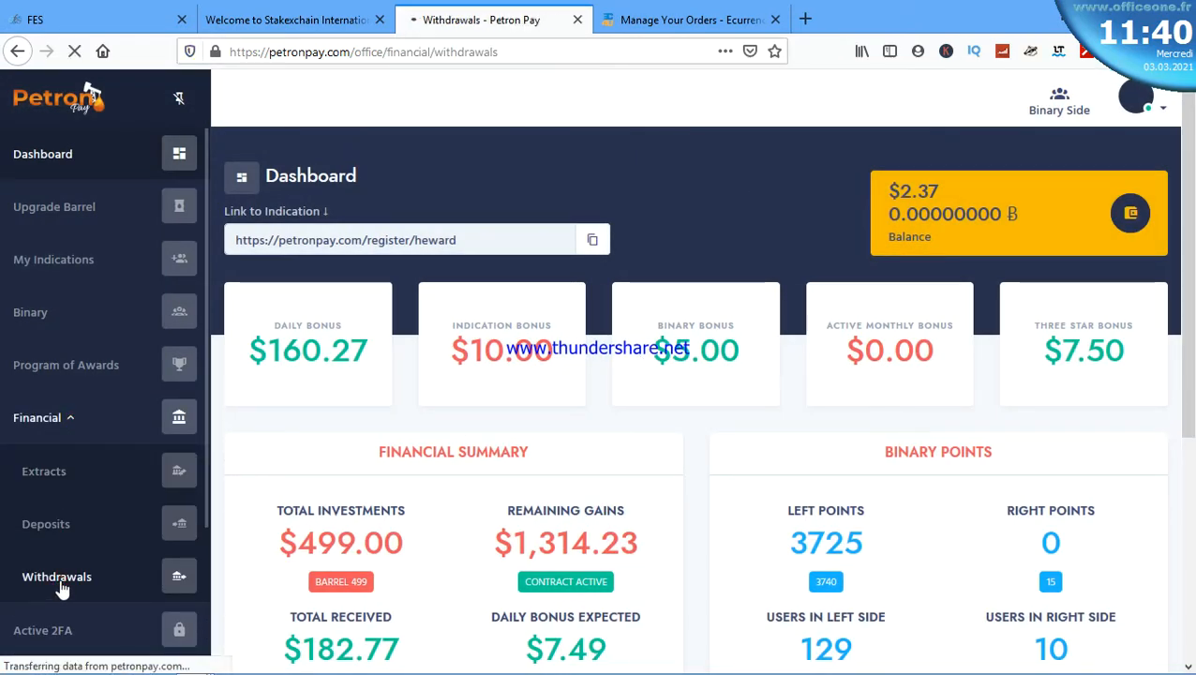
Select the $100 Bitcoin withdrawal's full transaction hash and copy it to the clipboard.
click(56, 577)
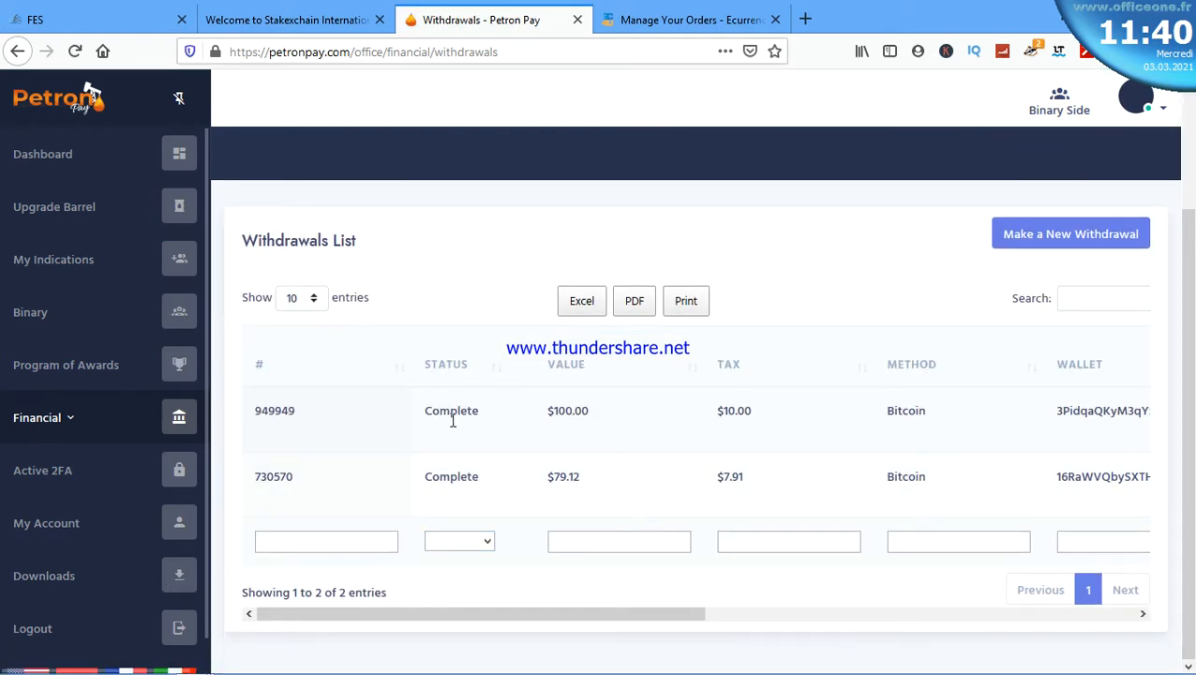
mouse_move(602, 432)
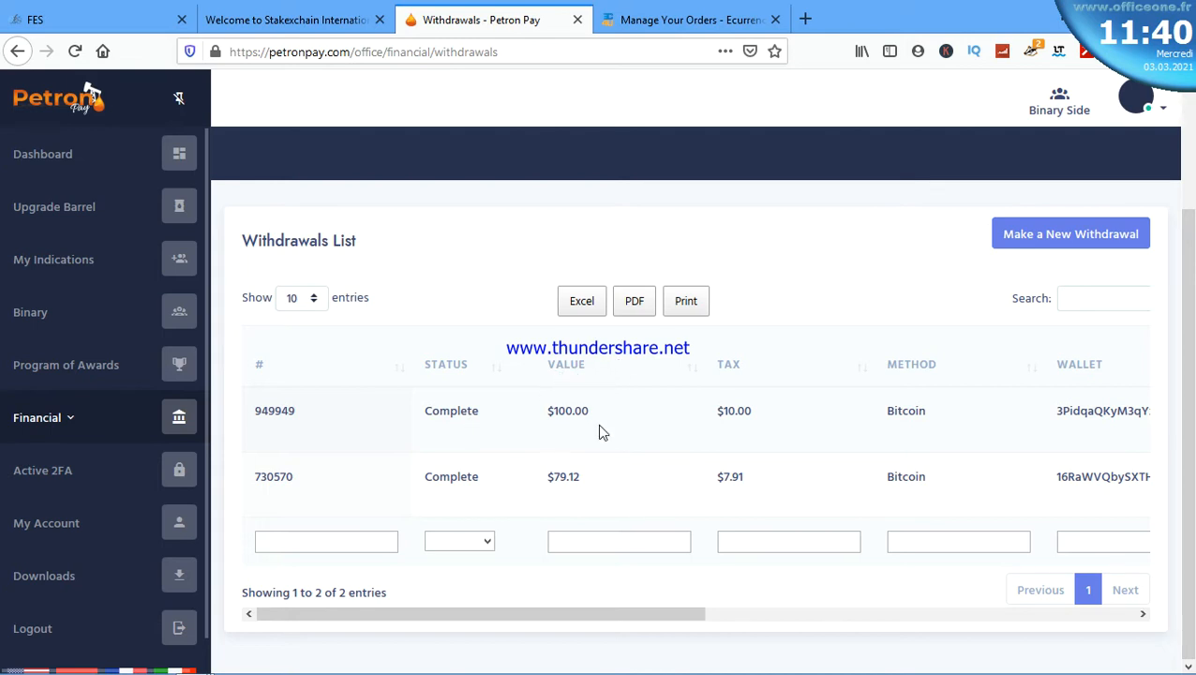
mouse_move(710, 415)
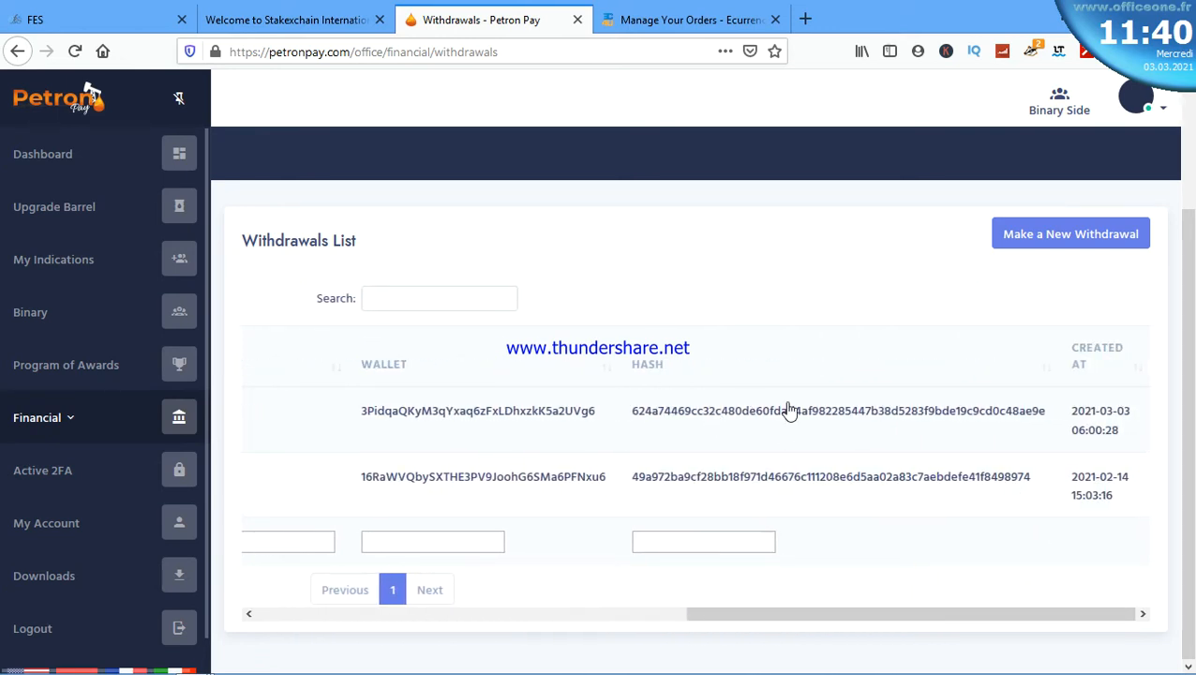
mouse_move(640, 425)
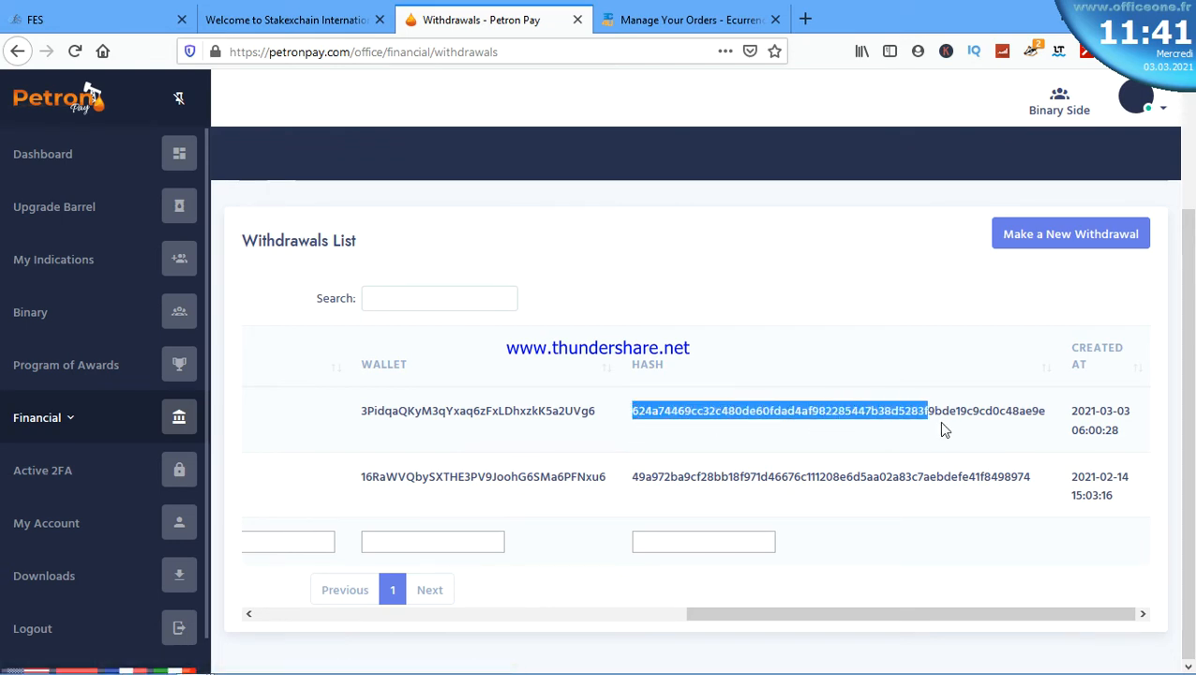
drag(928, 410, 1047, 411)
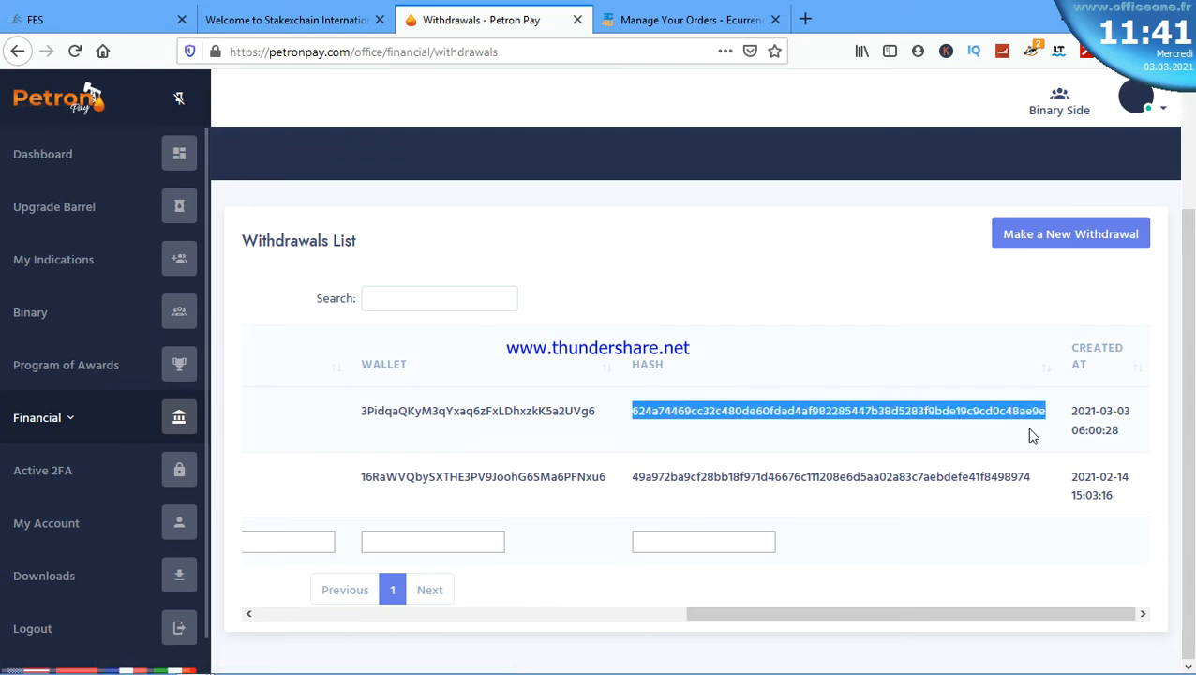
mouse_move(843, 413)
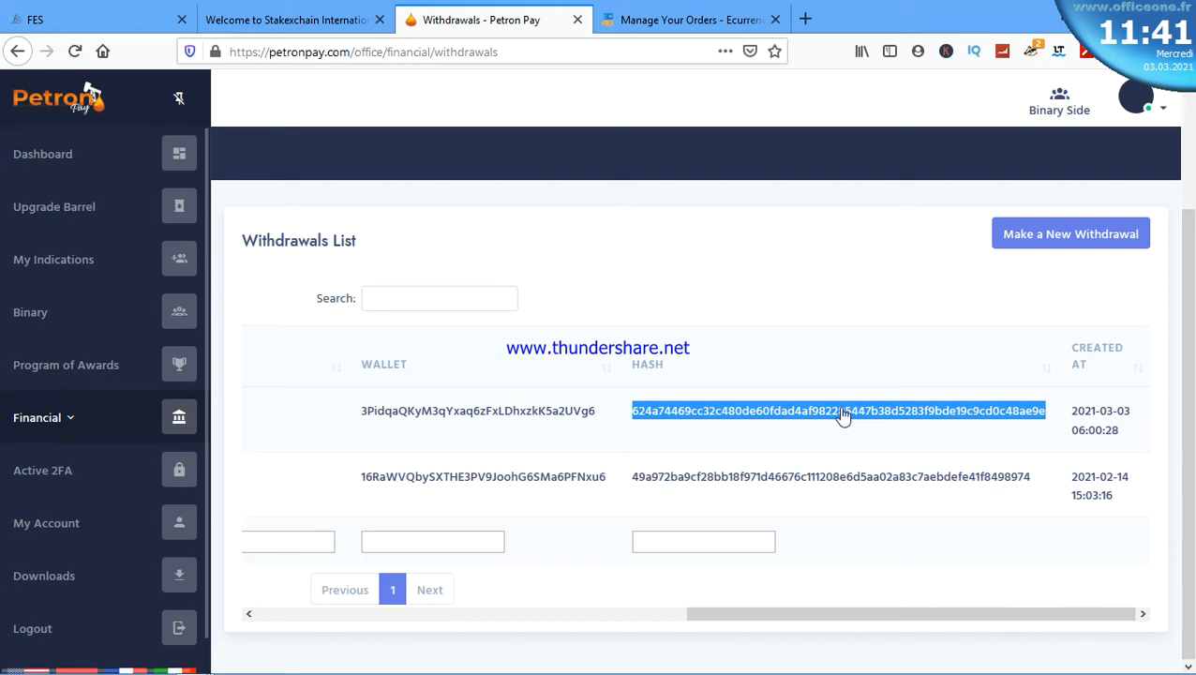
right_click(842, 414)
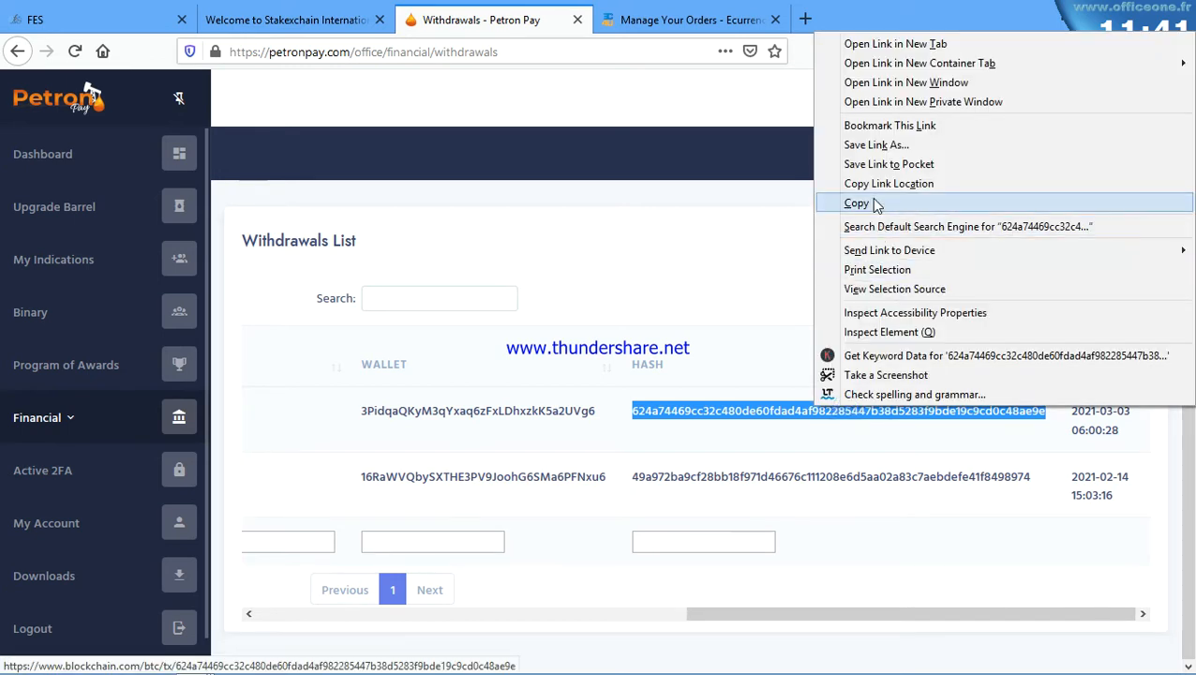
click(856, 203)
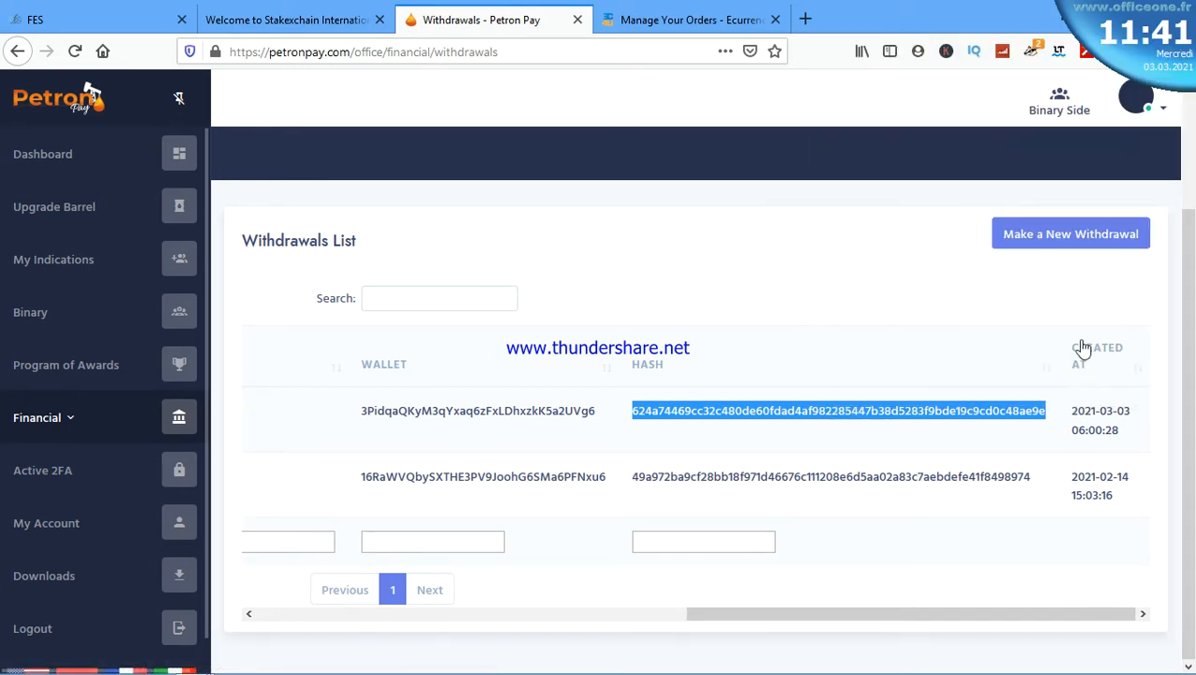
mouse_move(828, 400)
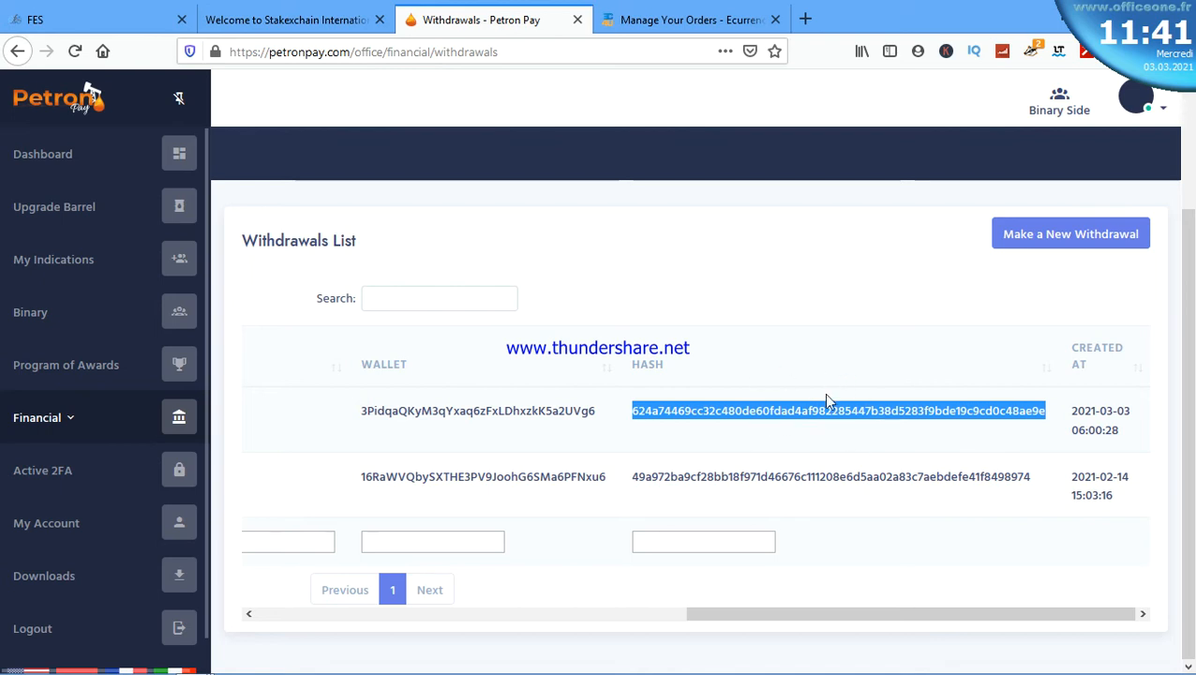
mouse_move(803, 418)
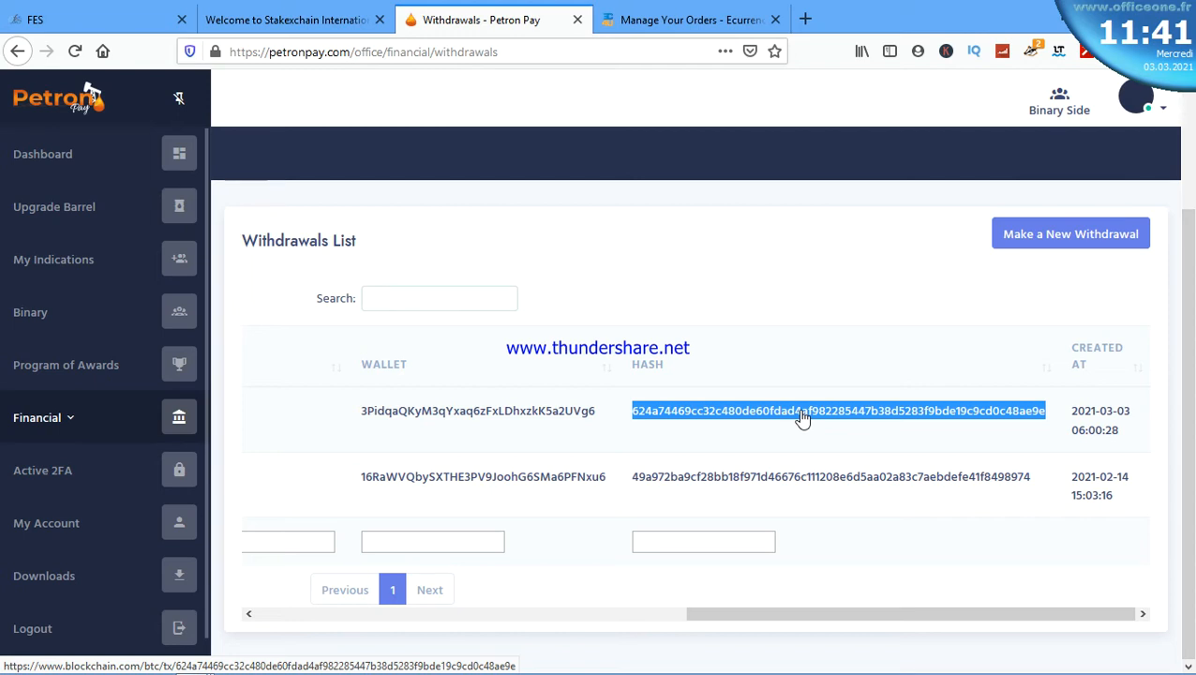
mouse_move(733, 441)
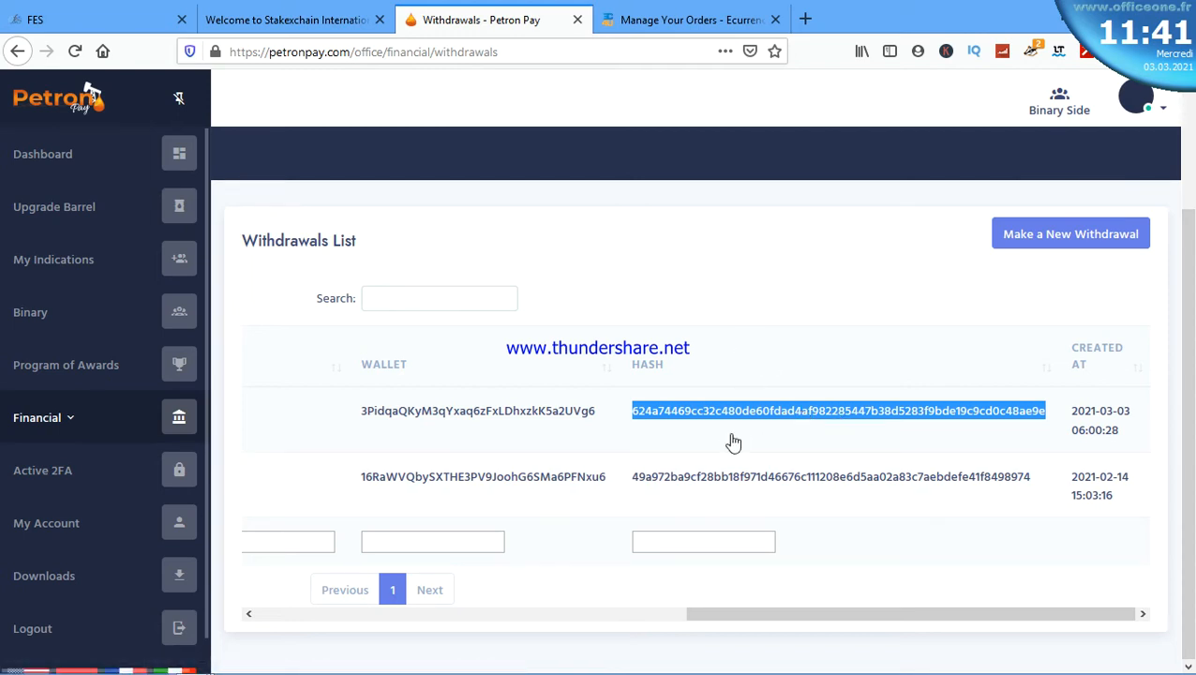
In Ecurrency4u's Manage Orders, view details of completed order SO553782 (90 Bitcoin, MTN Mobile Money).
click(700, 19)
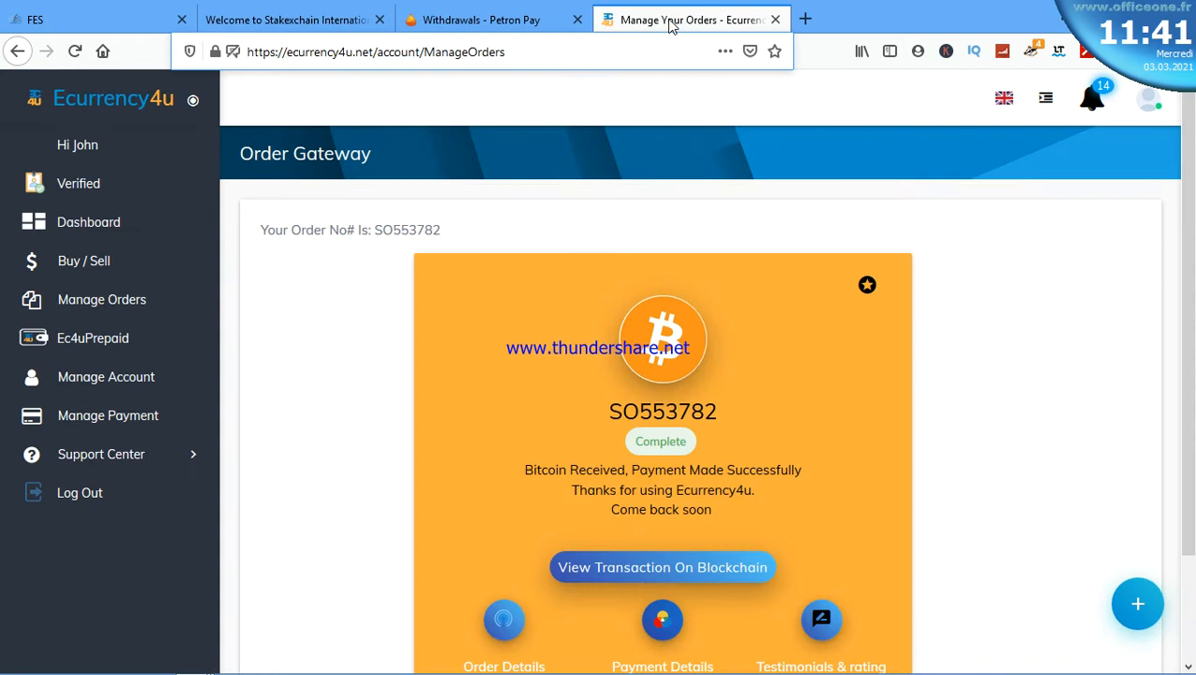
scroll(down, 3)
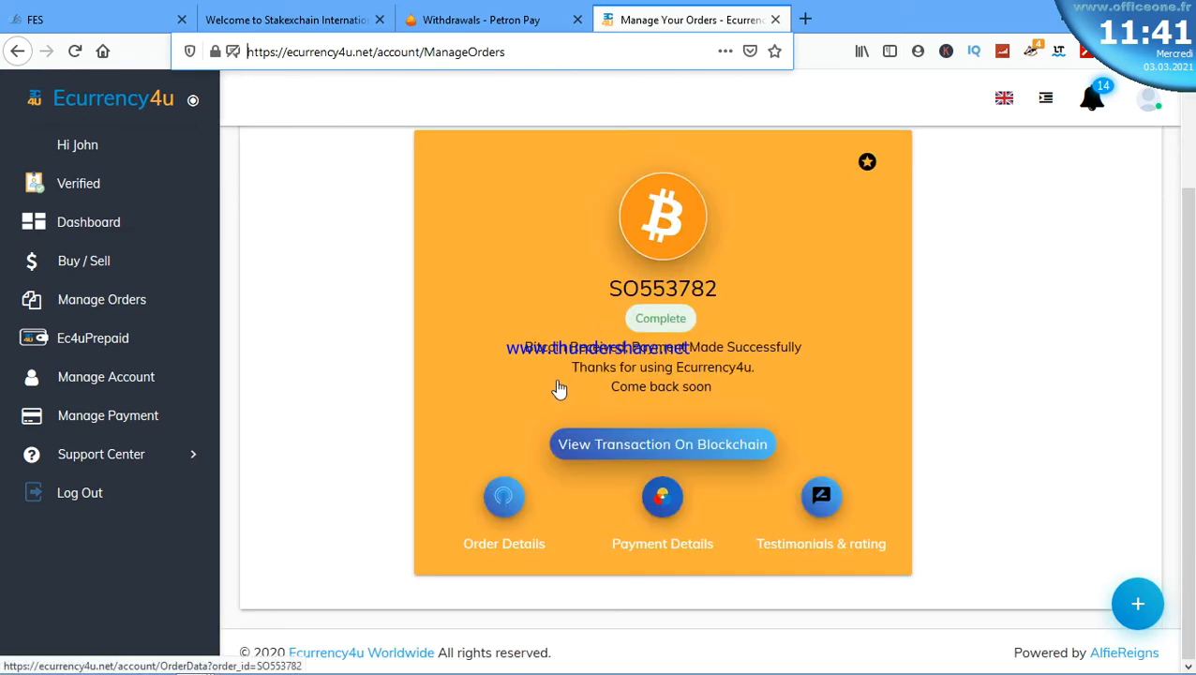
mouse_move(674, 339)
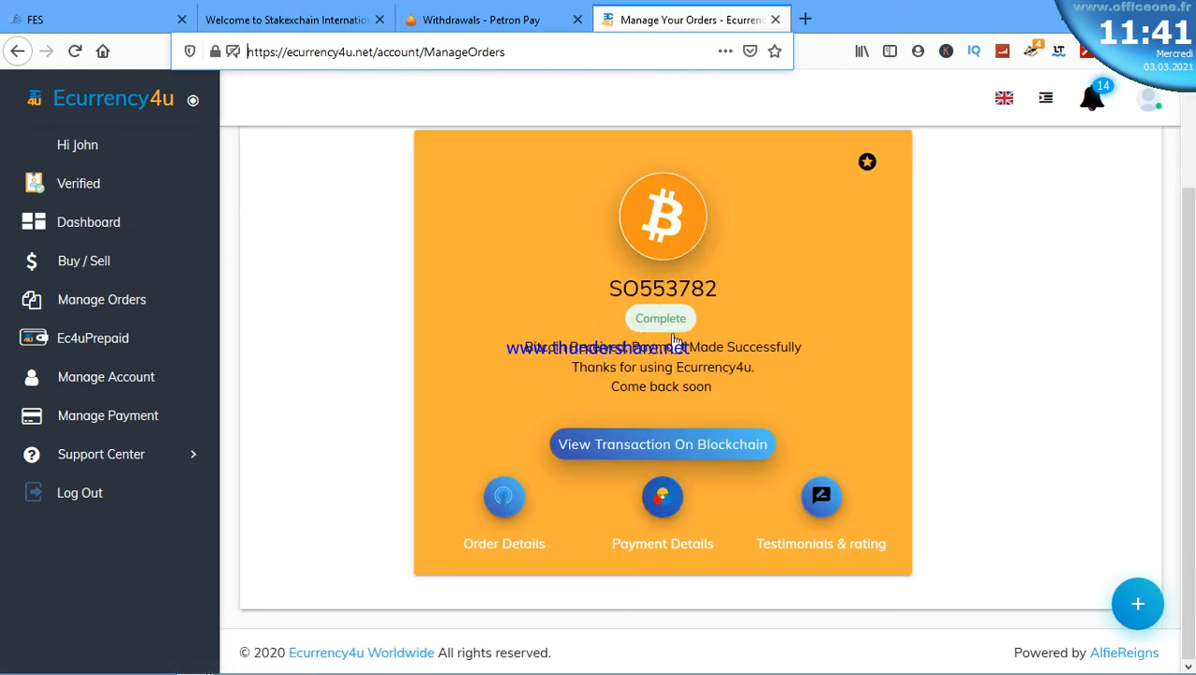
click(101, 299)
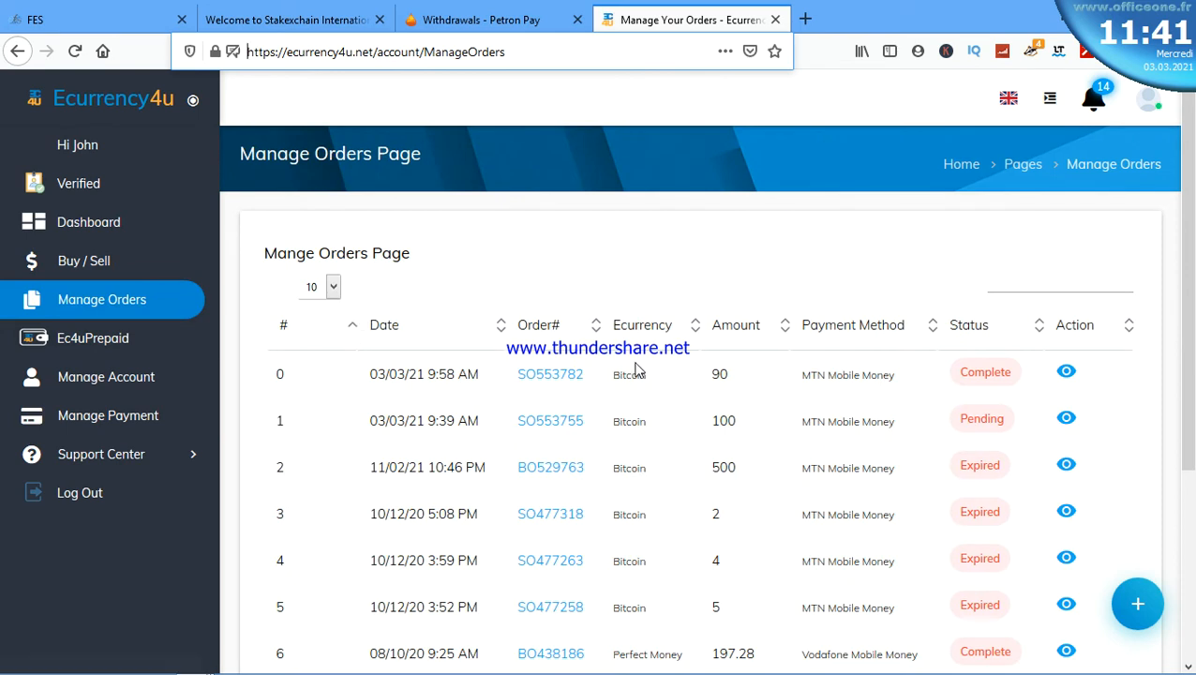
mouse_move(514, 383)
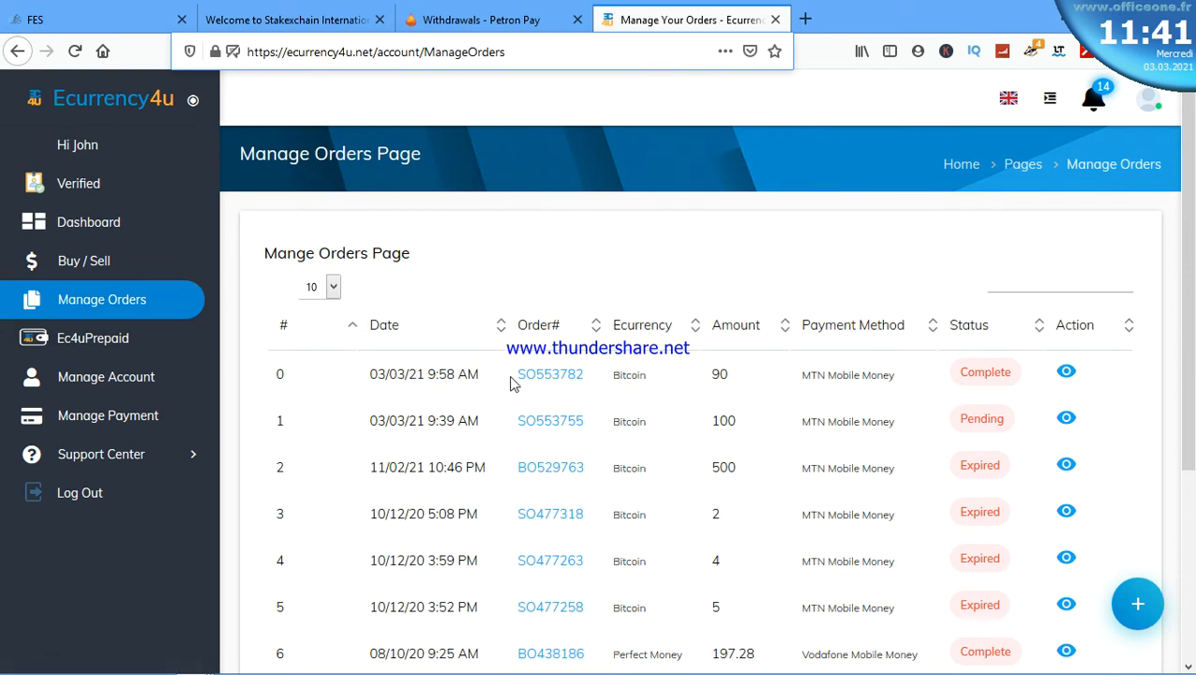
mouse_move(710, 378)
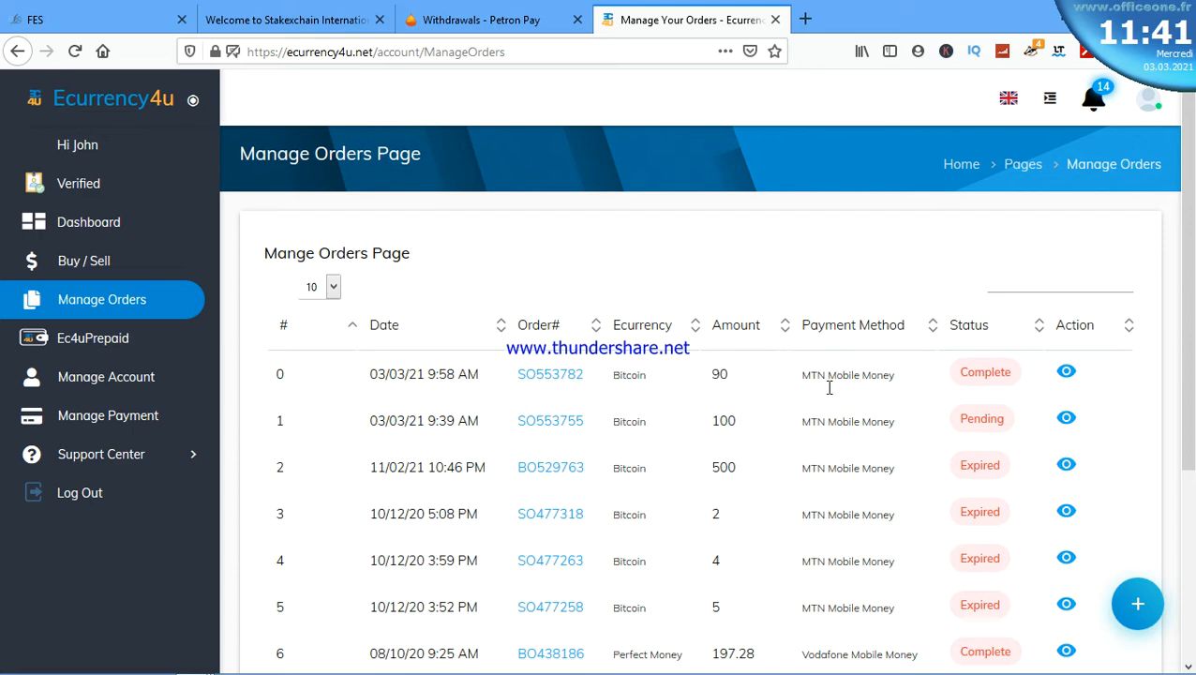
mouse_move(980, 389)
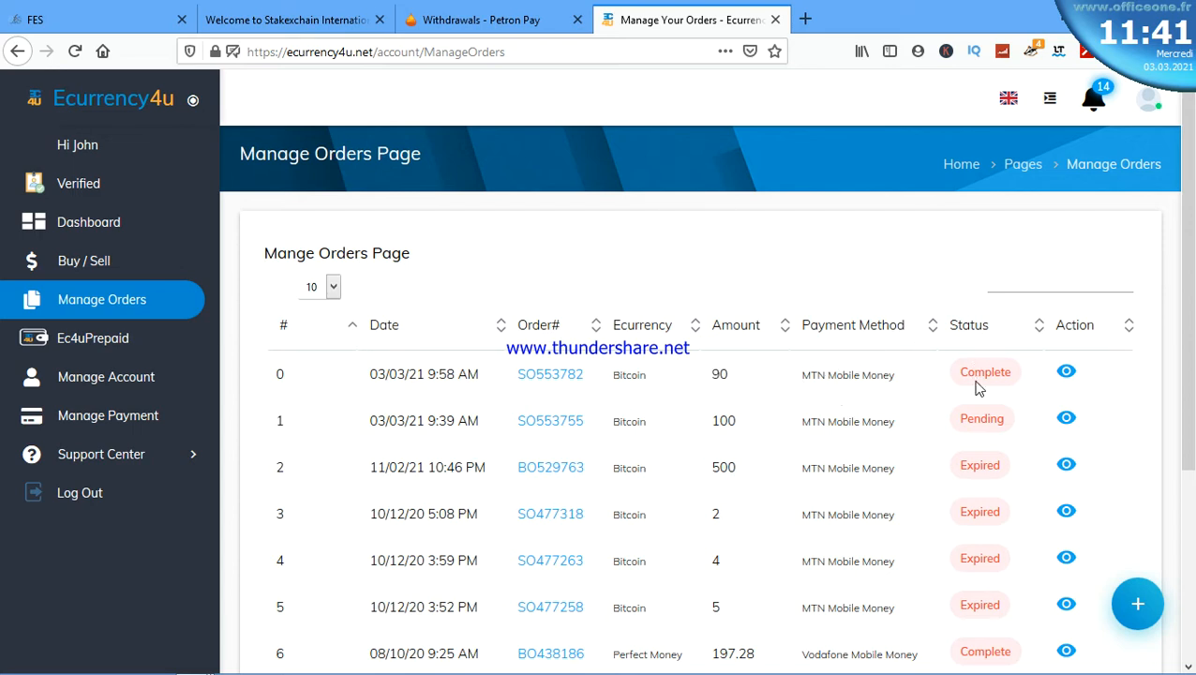
mouse_move(928, 386)
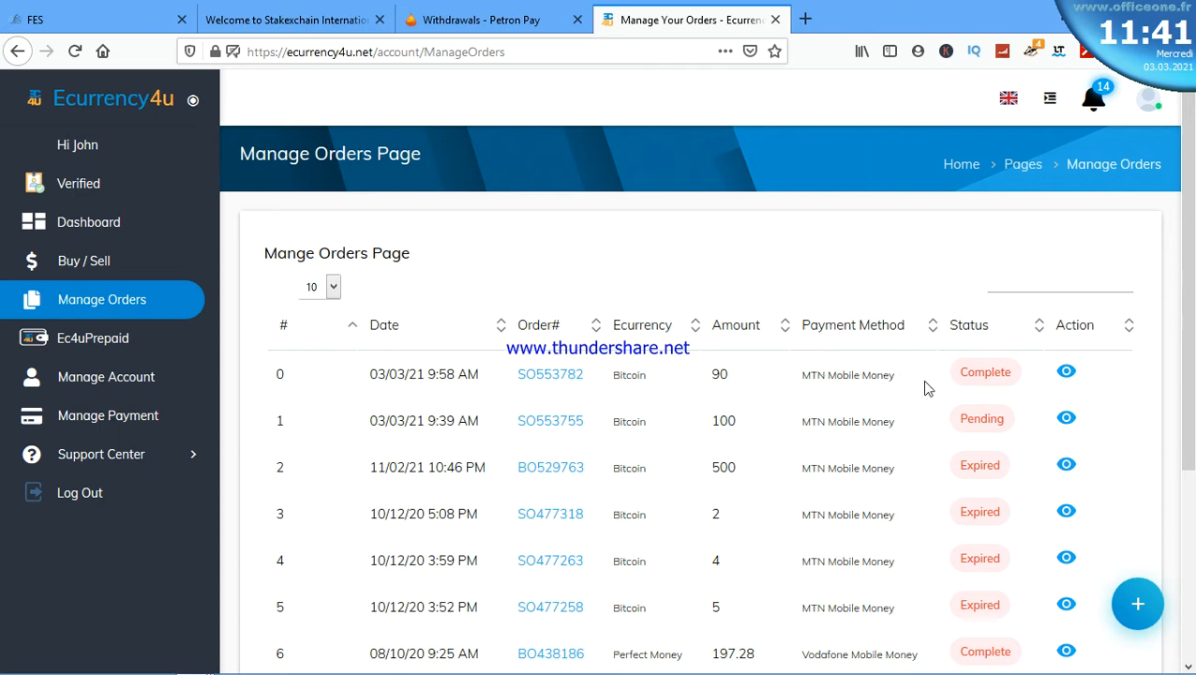
mouse_move(991, 390)
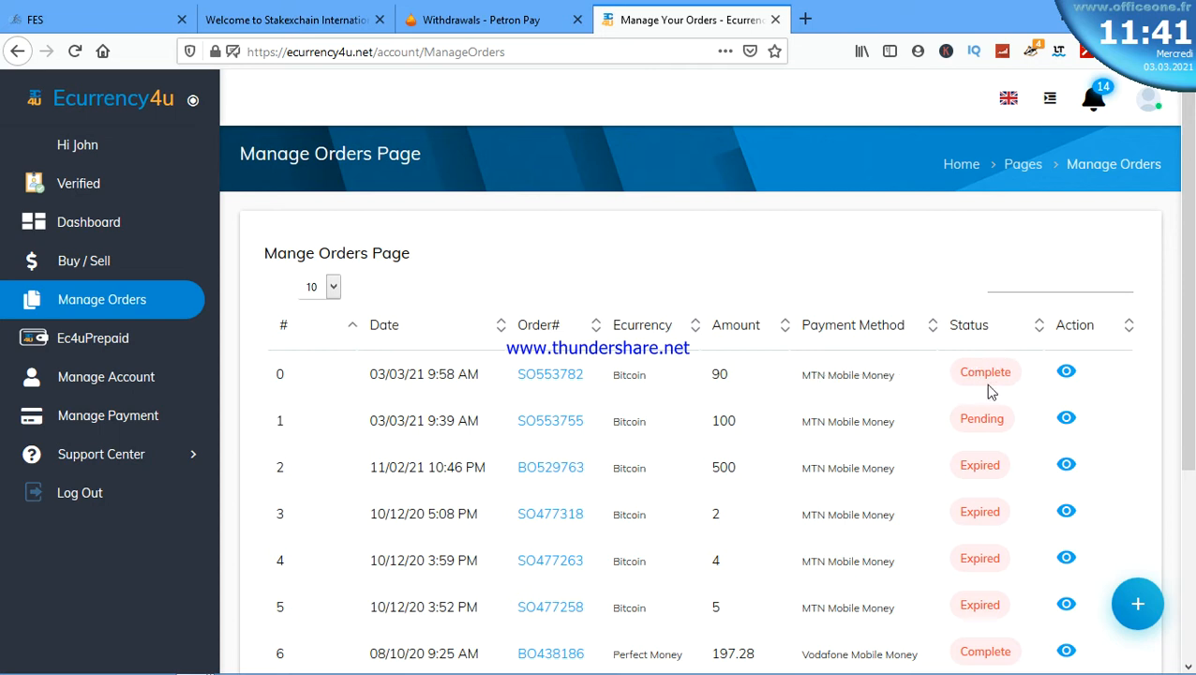
click(1065, 371)
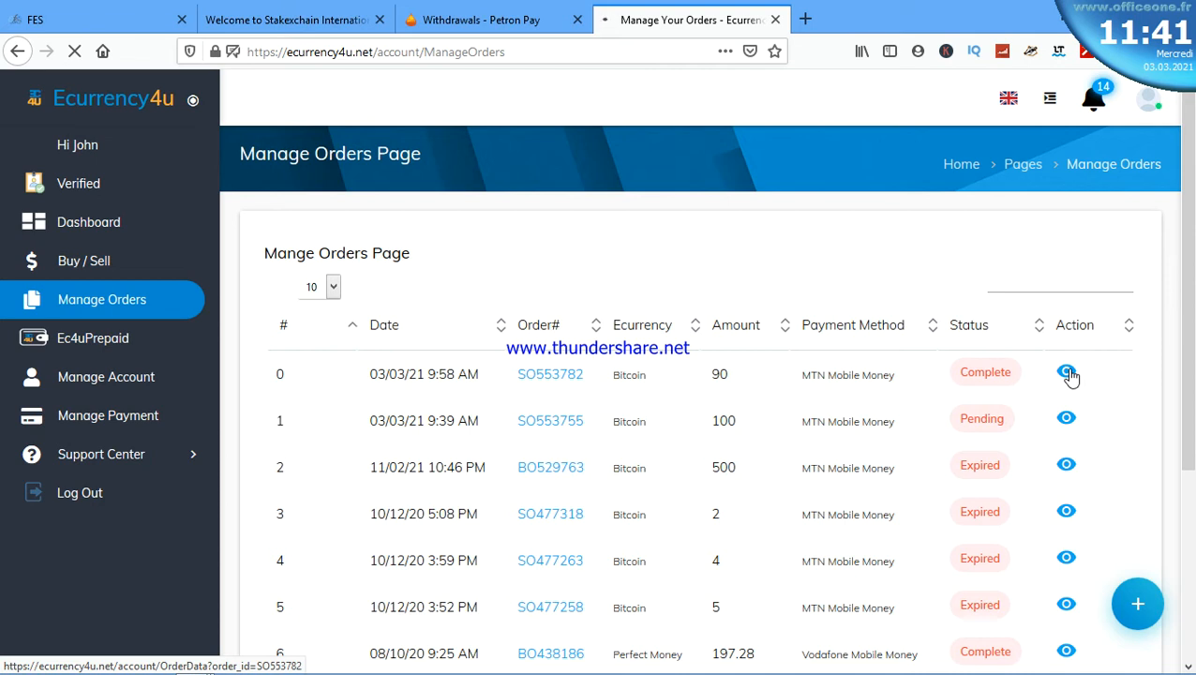
Dismiss the testimonial form to reveal order SO553782's Complete: Bitcoin Received status.
click(1067, 373)
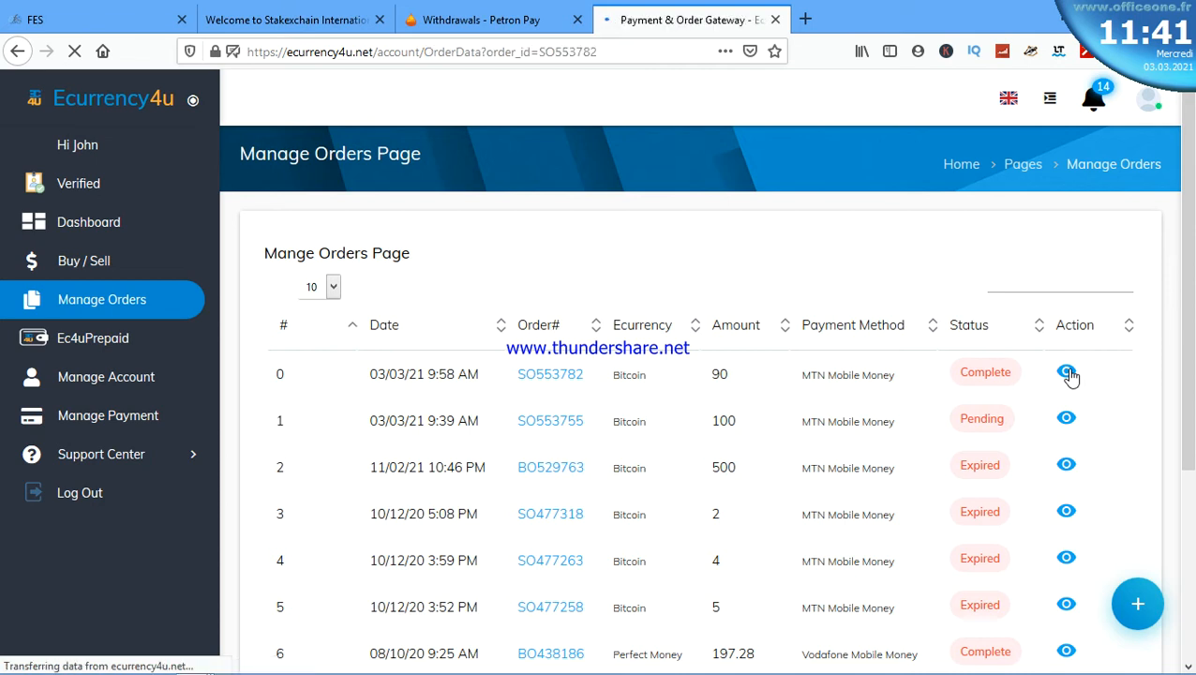
click(1066, 373)
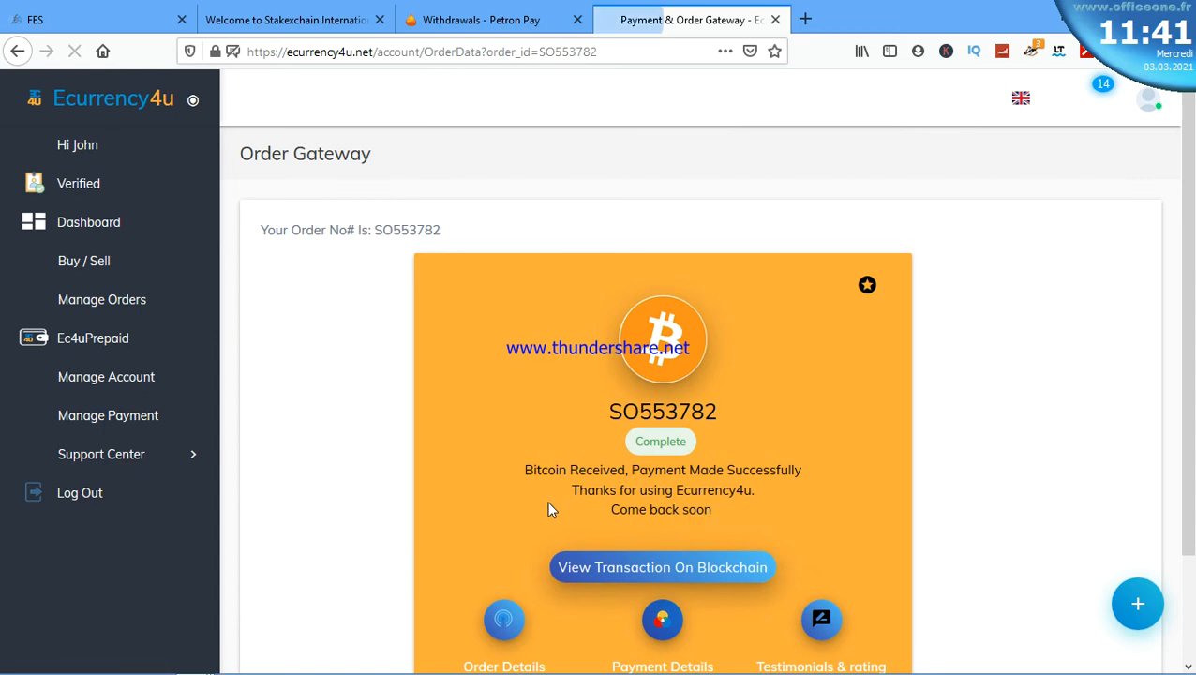
click(821, 619)
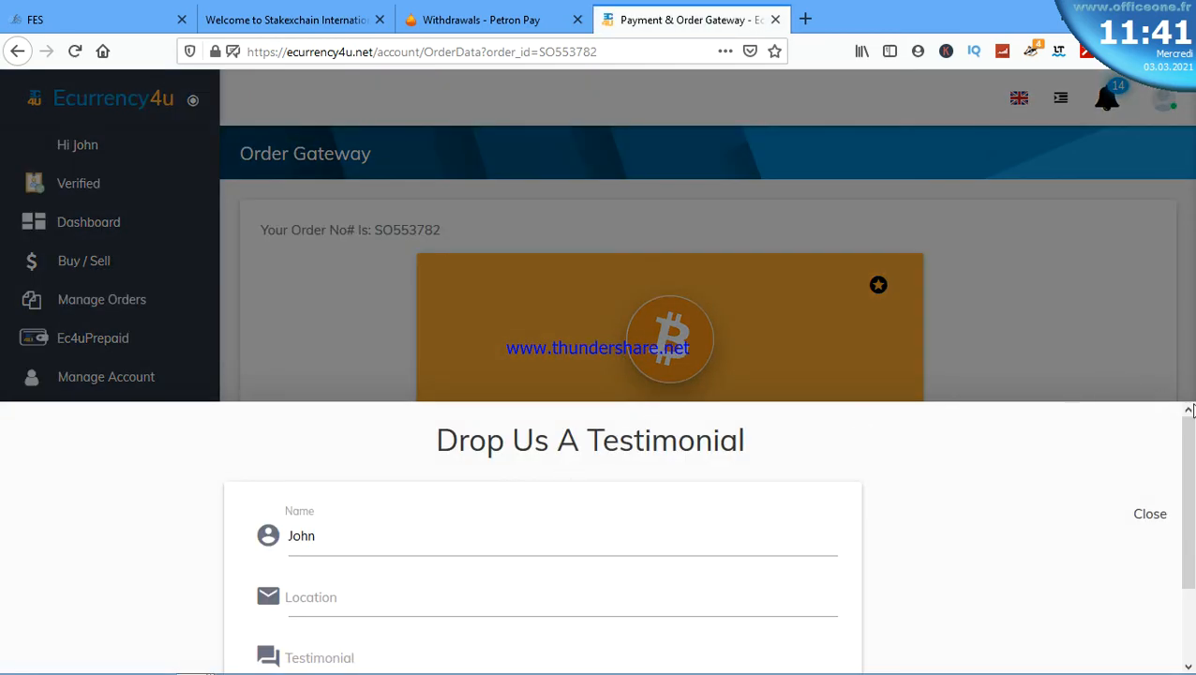
click(1150, 514)
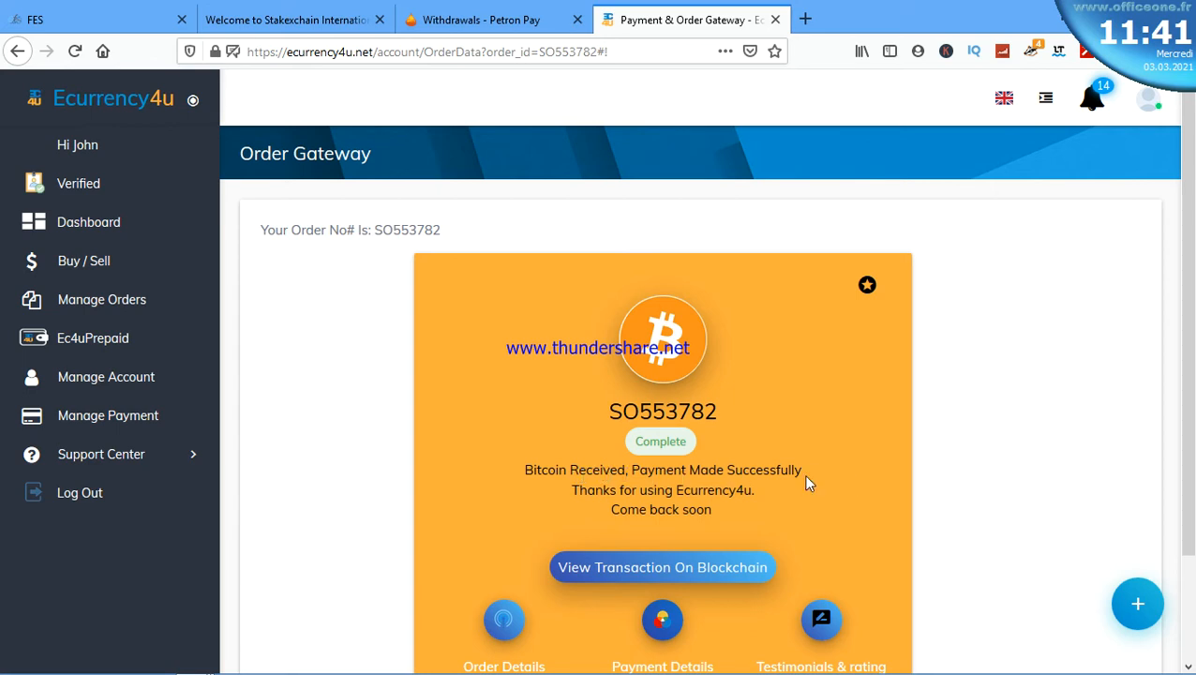
mouse_move(771, 507)
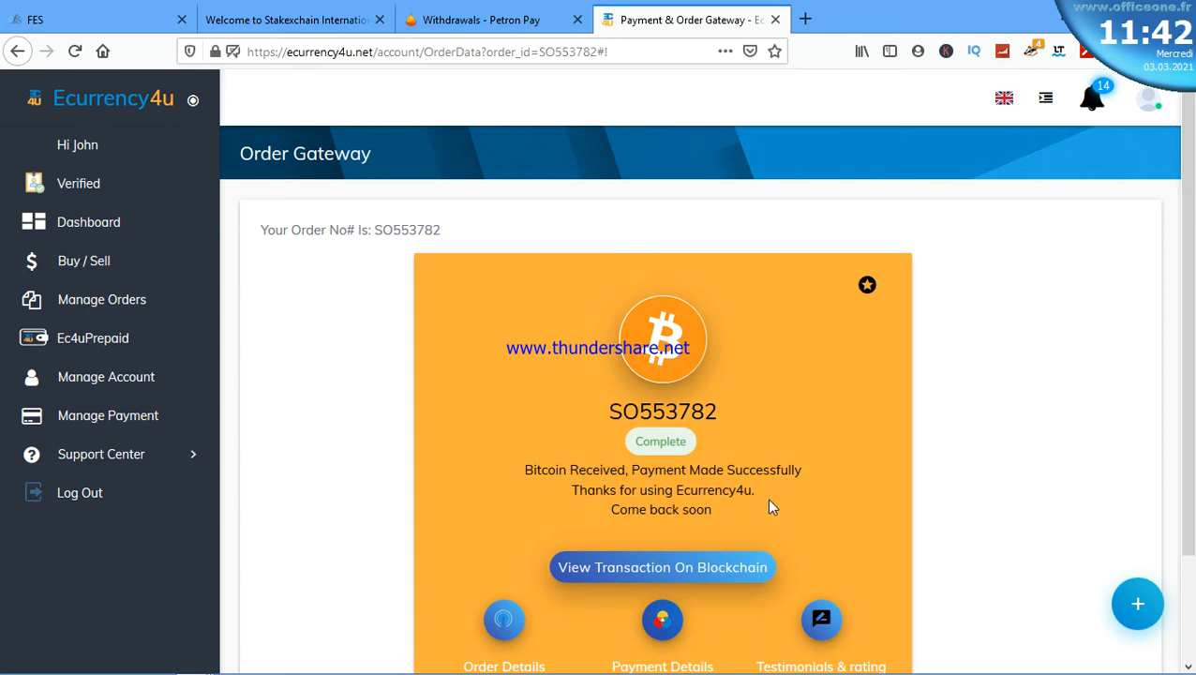
mouse_move(643, 526)
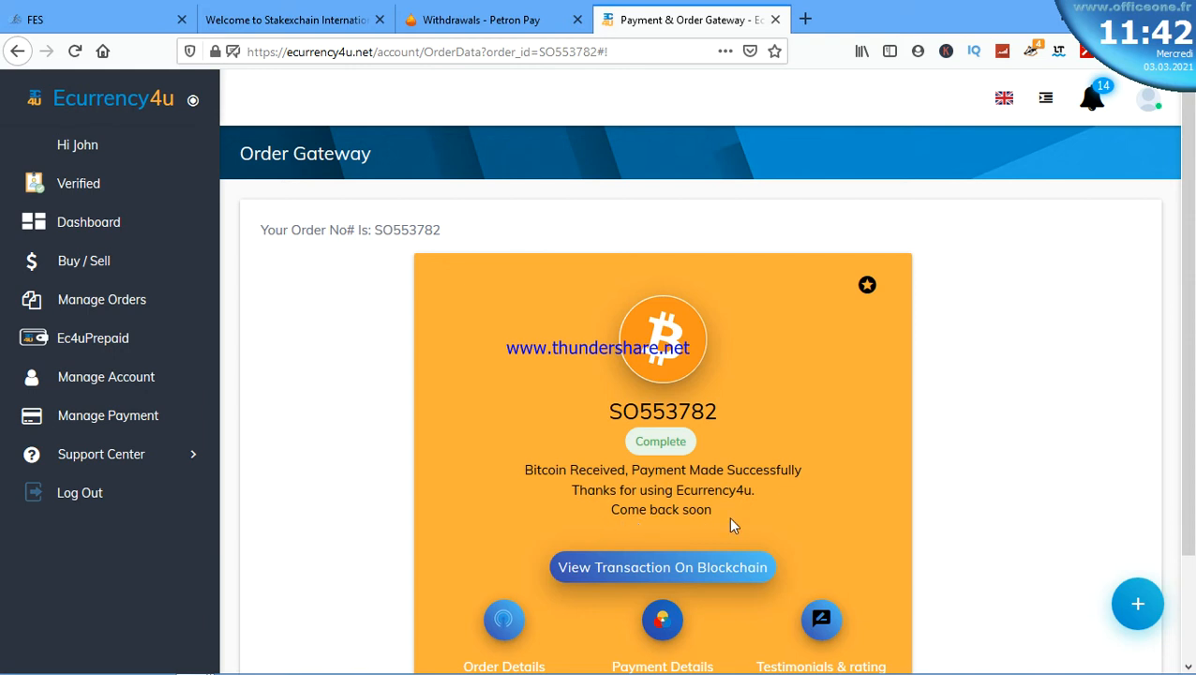
mouse_move(642, 575)
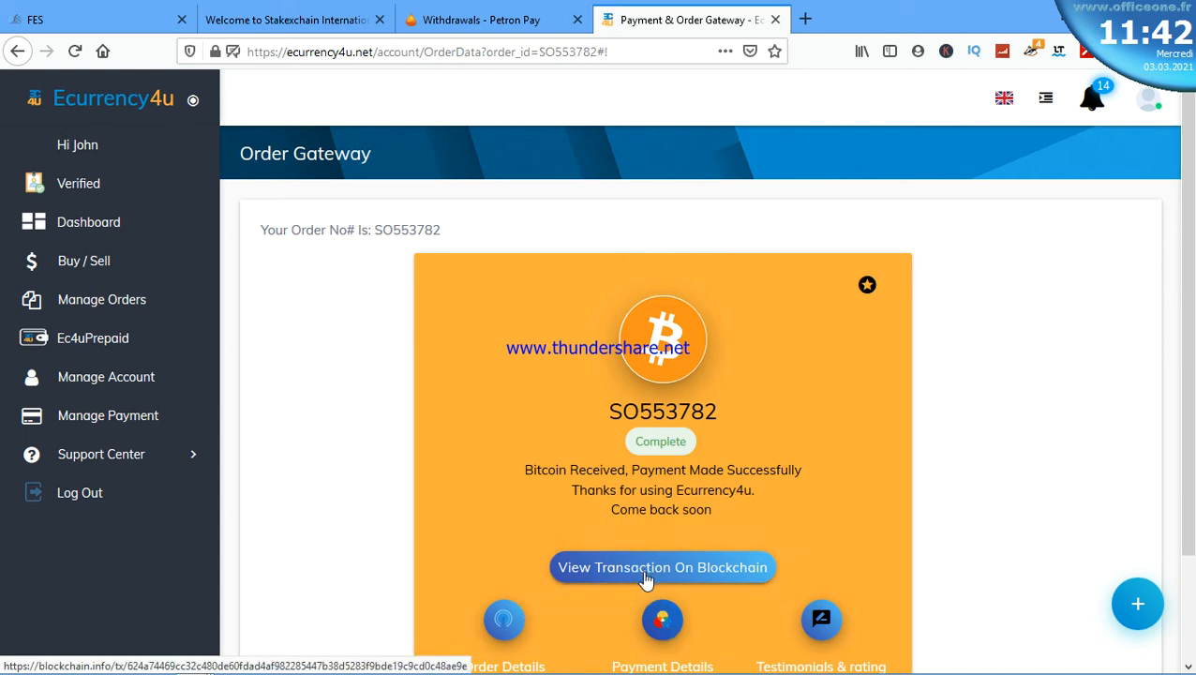
mouse_move(655, 574)
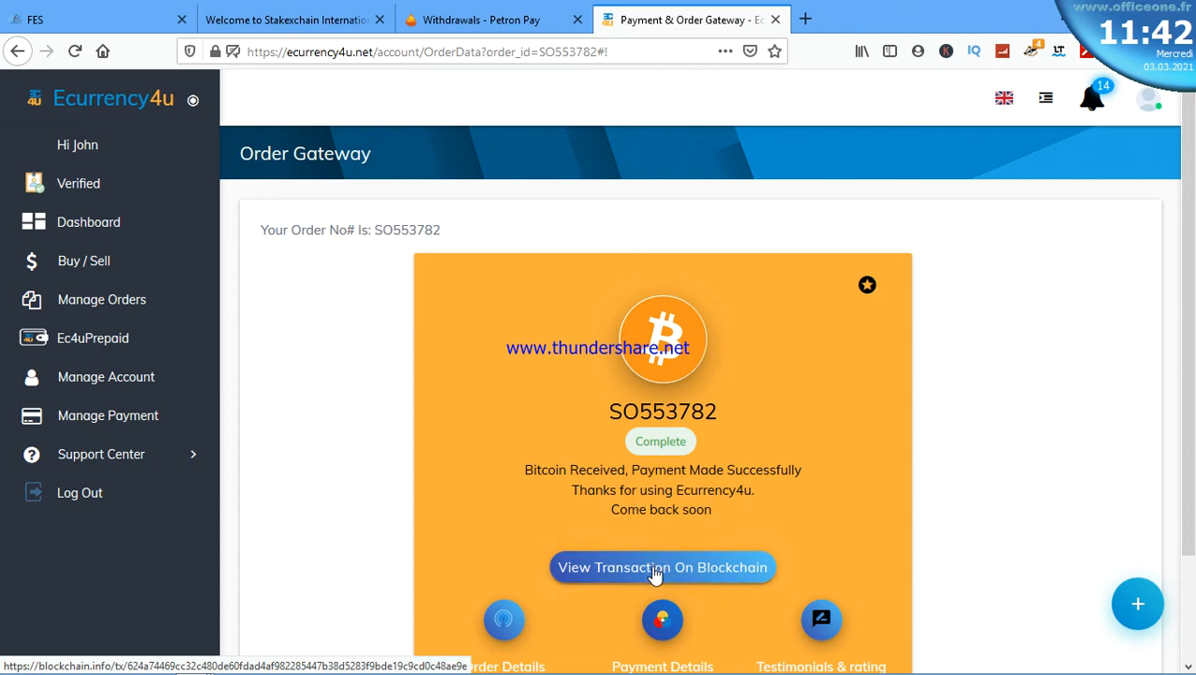
mouse_move(656, 575)
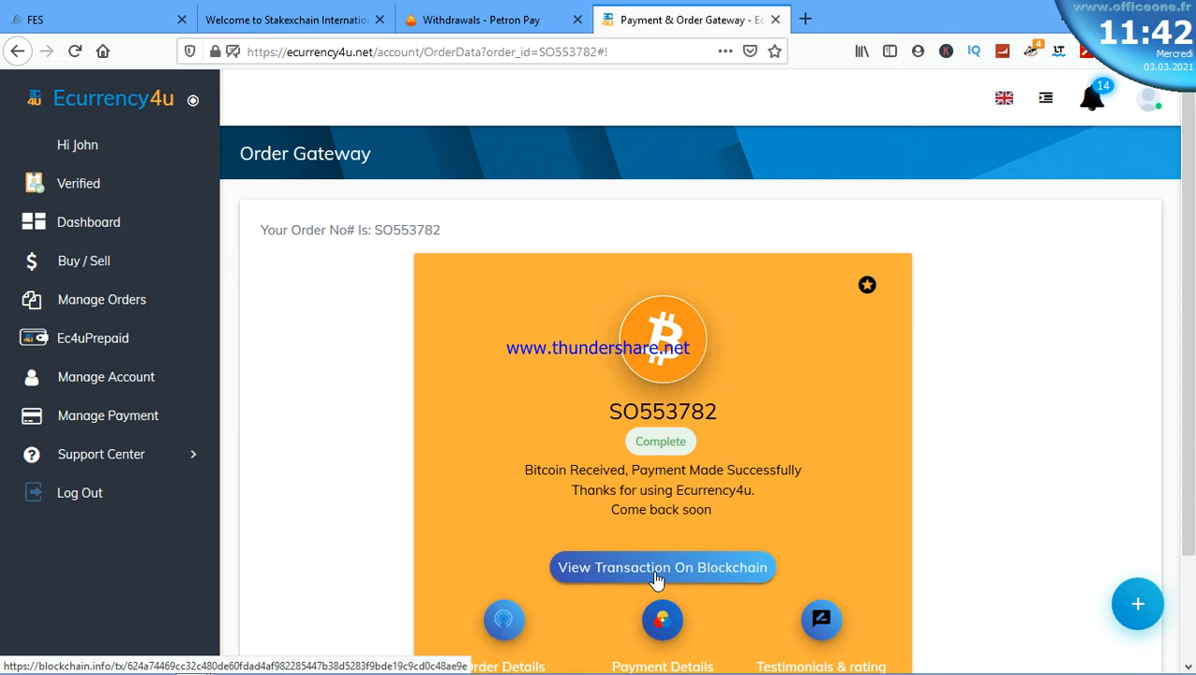
click(661, 568)
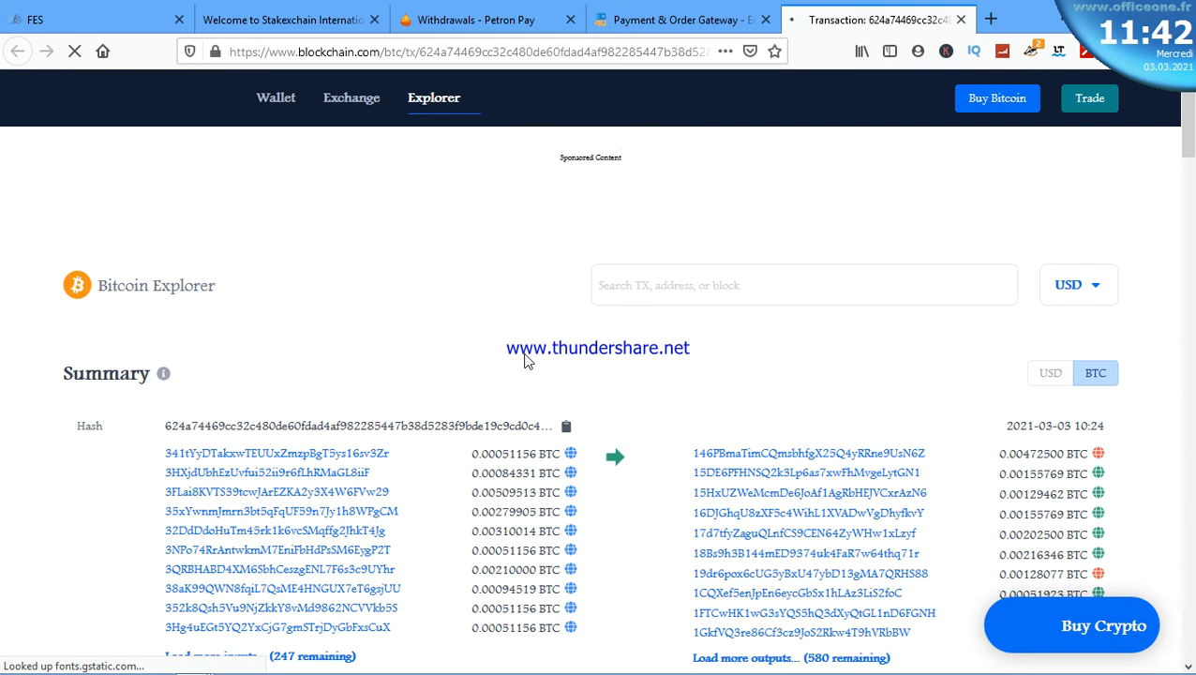
scroll(down, 3)
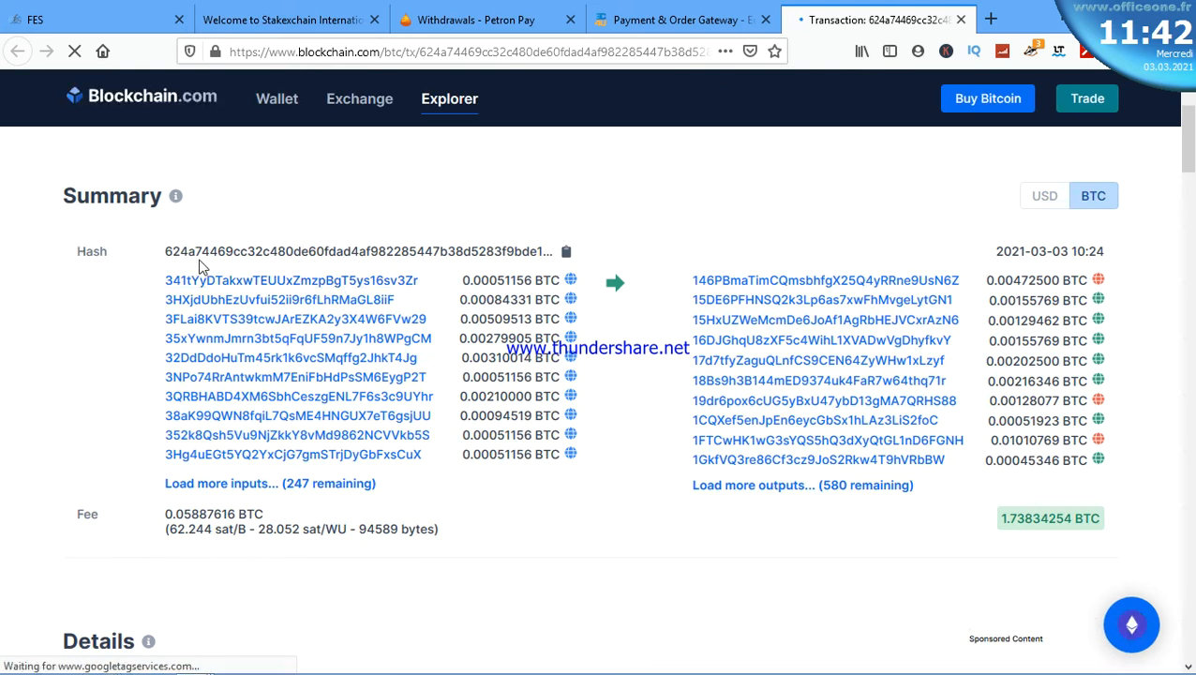
click(469, 19)
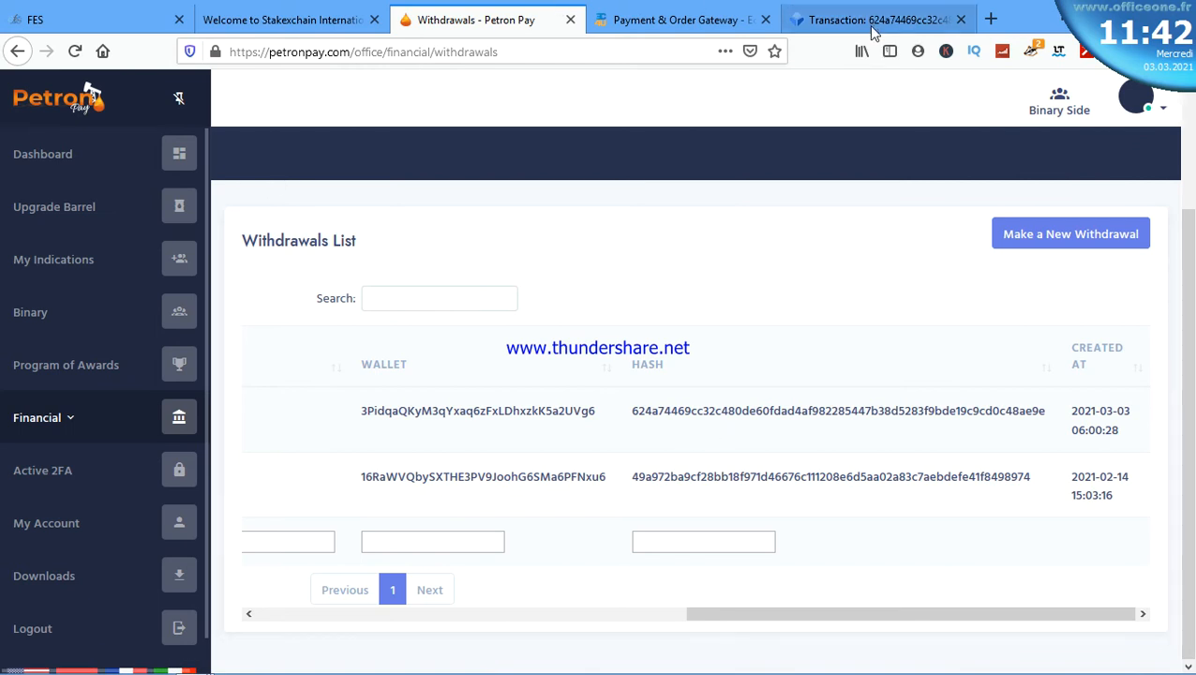
Return to the Blockchain.com transaction showing the matching hash and 0.05887616 BTC fee.
click(877, 19)
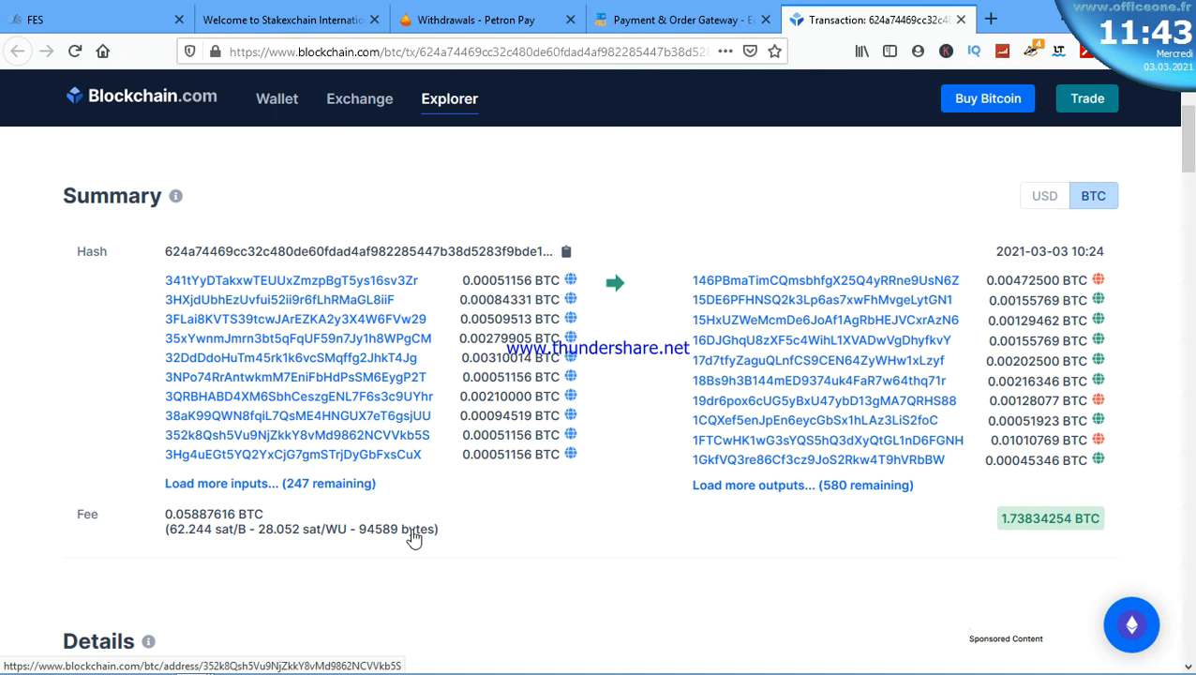
scroll(down, 3)
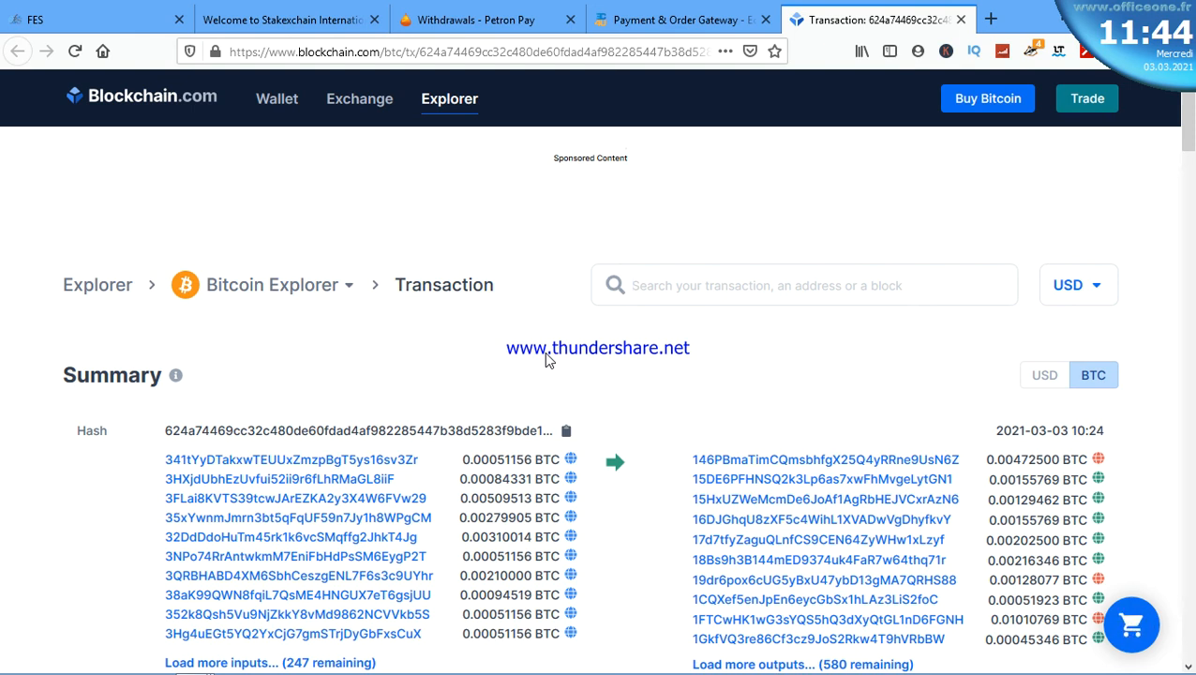
click(803, 285)
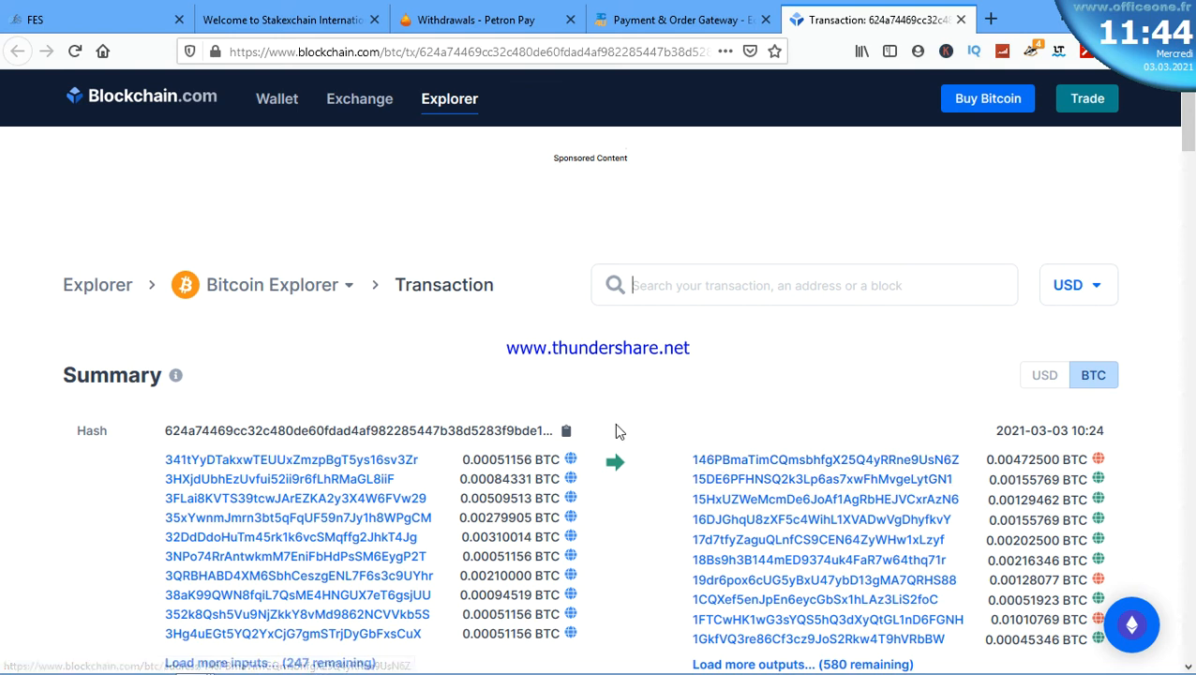
scroll(down, 3)
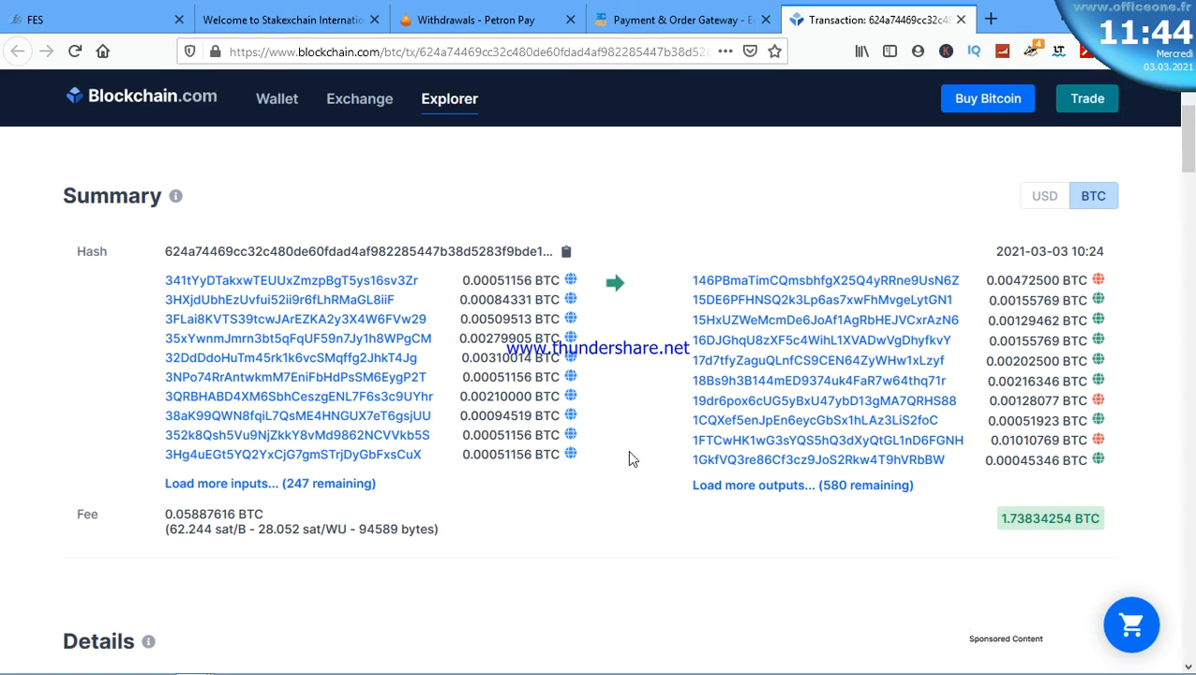